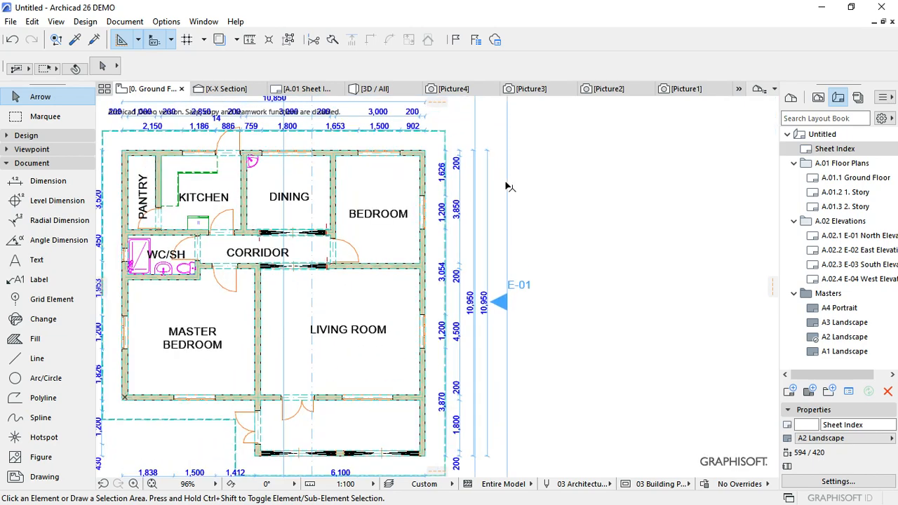
Zoom out and save the ground floor plan view, placing it on the layout.
{"action": "scroll", "scroll_direction": "down", "scroll_amount": 3}
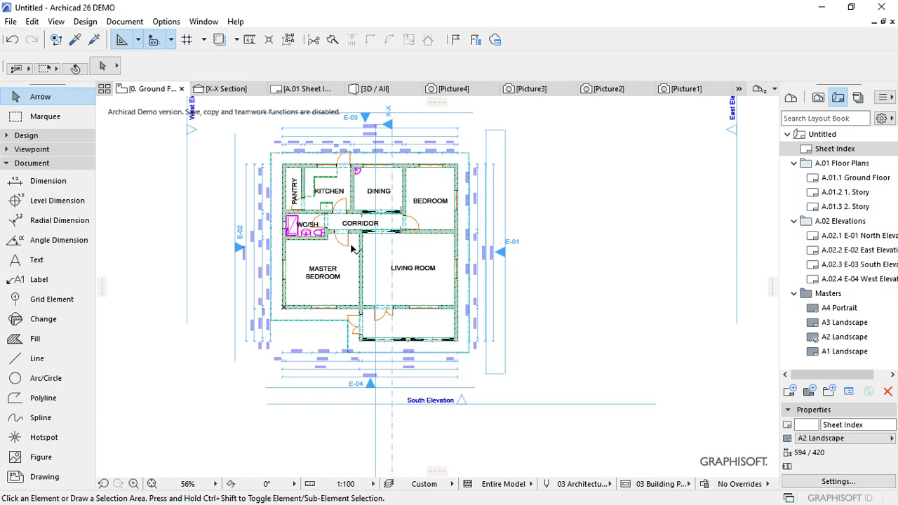
{"action": "mouse_move", "coordinate": [400, 257]}
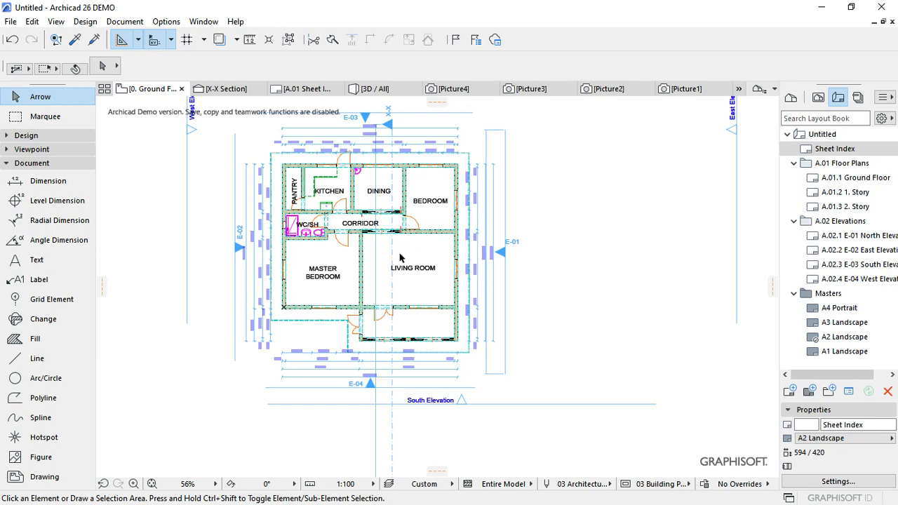
{"action": "scroll", "scroll_direction": "down", "scroll_amount": 3}
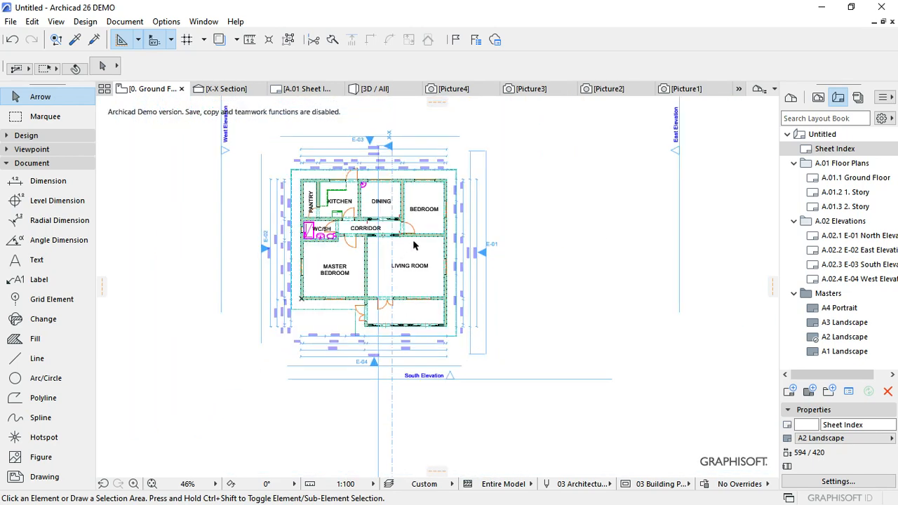
{"action": "mouse_move", "coordinate": [323, 184]}
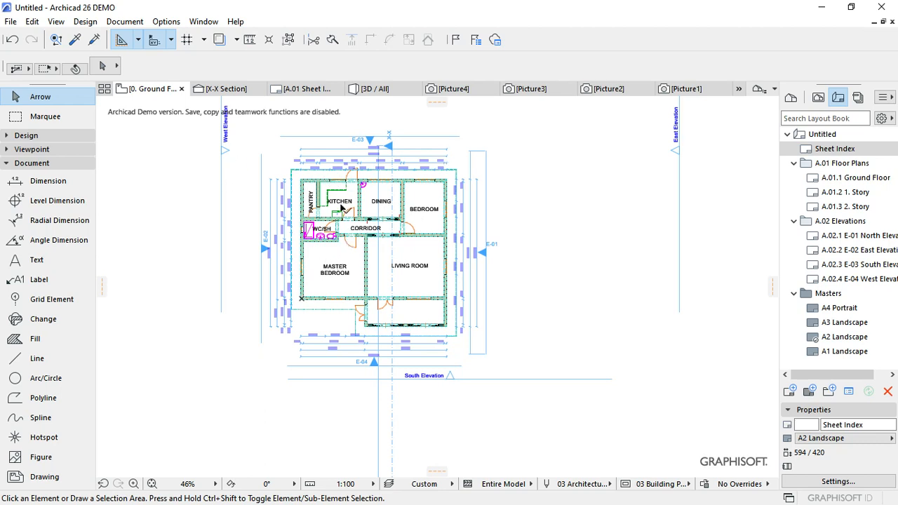
{"action": "mouse_move", "coordinate": [509, 232]}
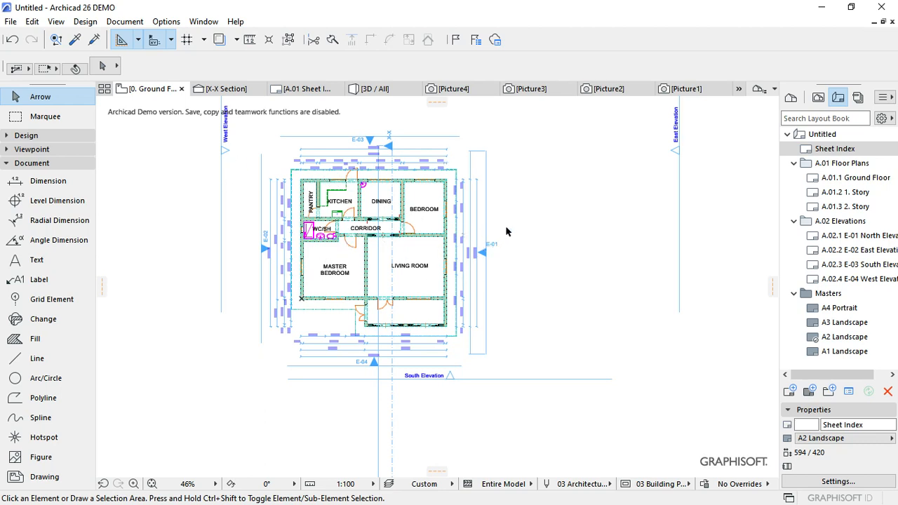
{"action": "right_click", "coordinate": [508, 231]}
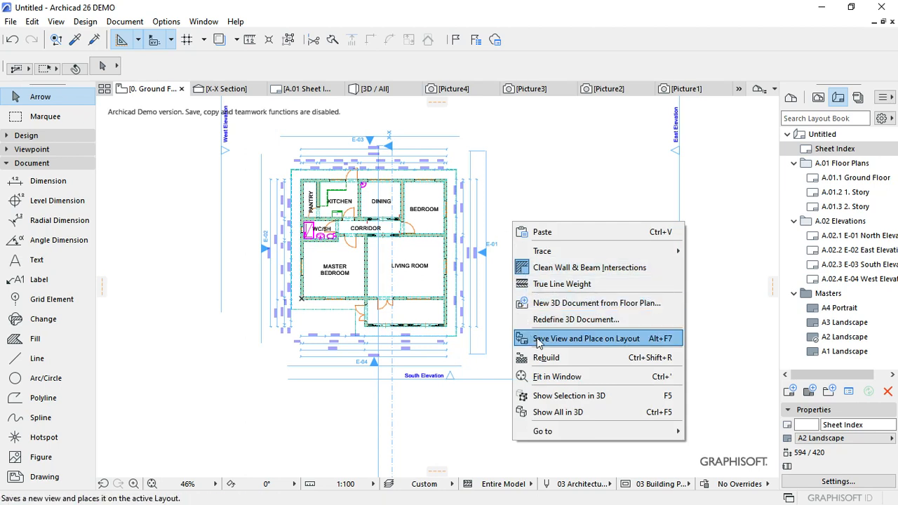
{"action": "mouse_move", "coordinate": [557, 346]}
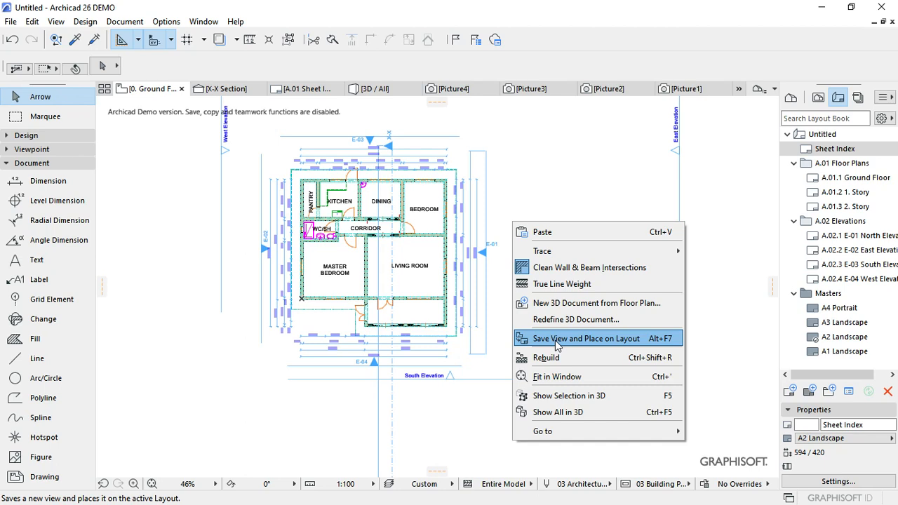
{"action": "left_click", "coordinate": [586, 339]}
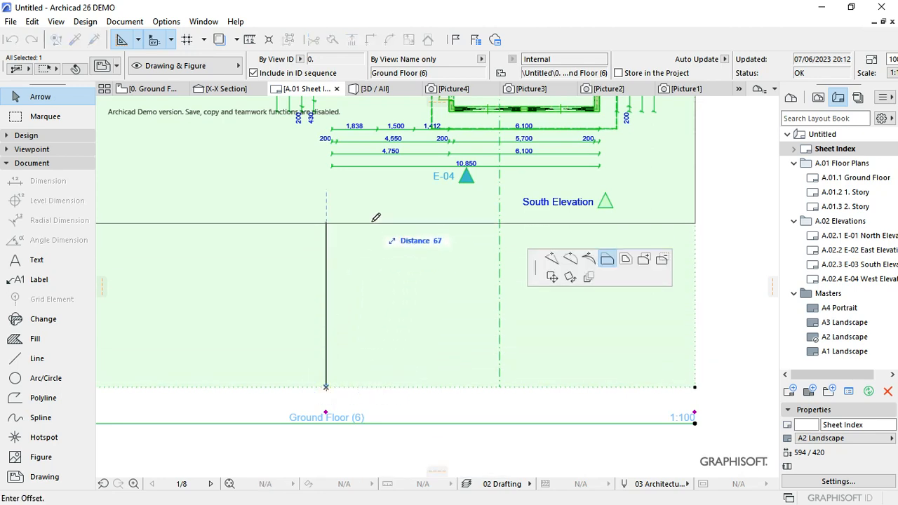
{"action": "mouse_move", "coordinate": [377, 187]}
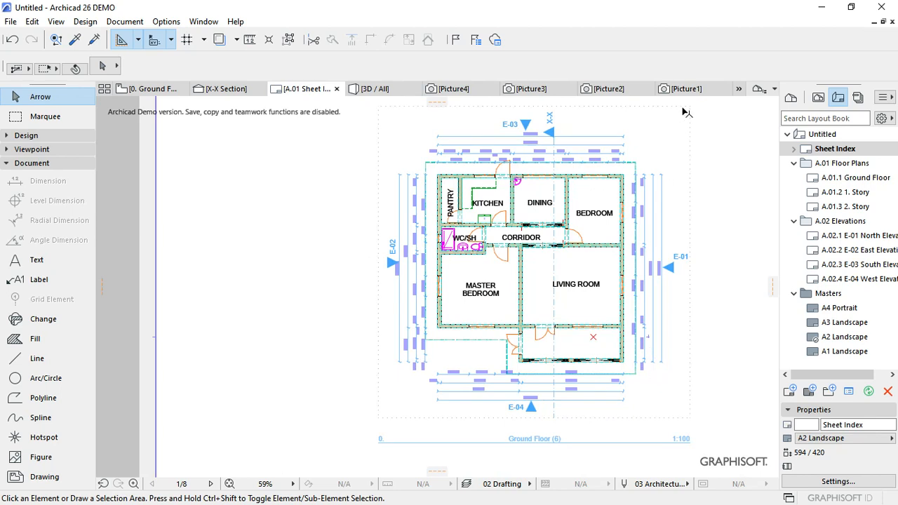
Select the placed Ground Floor drawing on sheet A.01 to crop its frame.
{"action": "left_click", "coordinate": [534, 262]}
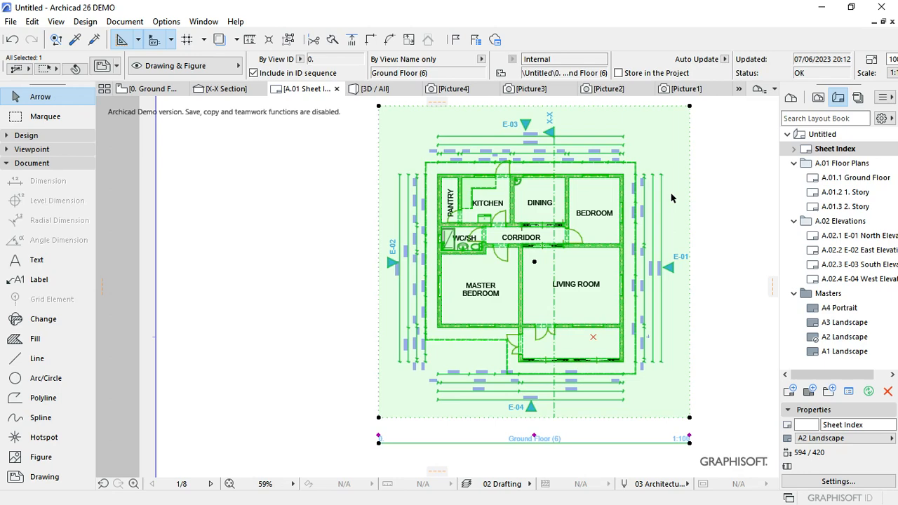
{"action": "mouse_move", "coordinate": [679, 200]}
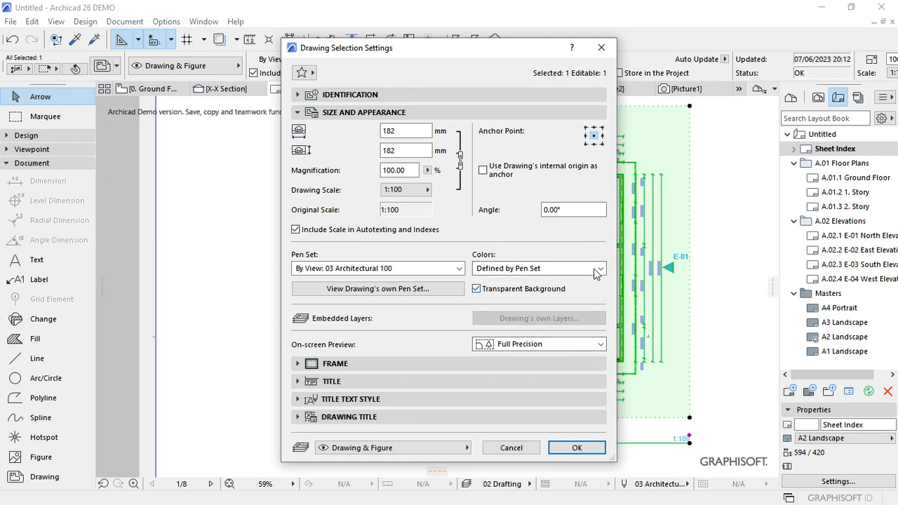
Set the drawing's Colors option to Grayscale and confirm.
{"action": "left_click", "coordinate": [600, 268]}
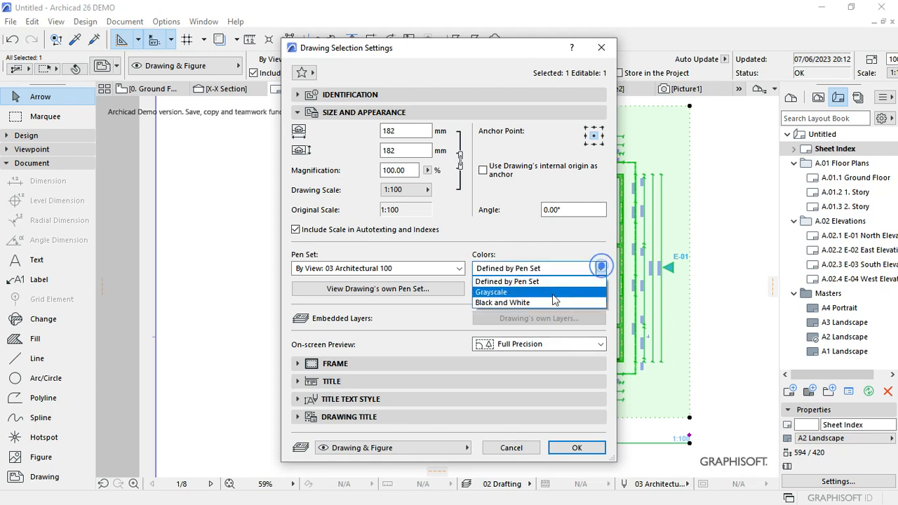
{"action": "left_click", "coordinate": [491, 292]}
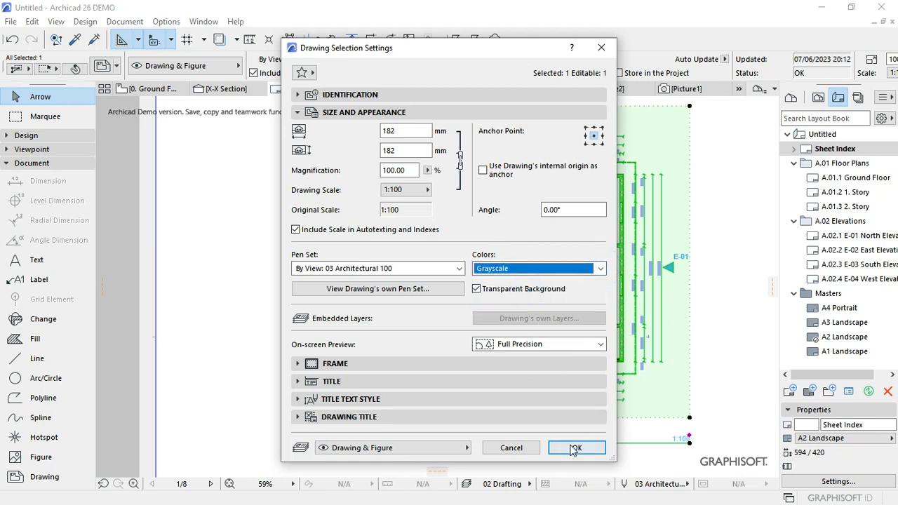
{"action": "left_click", "coordinate": [574, 448]}
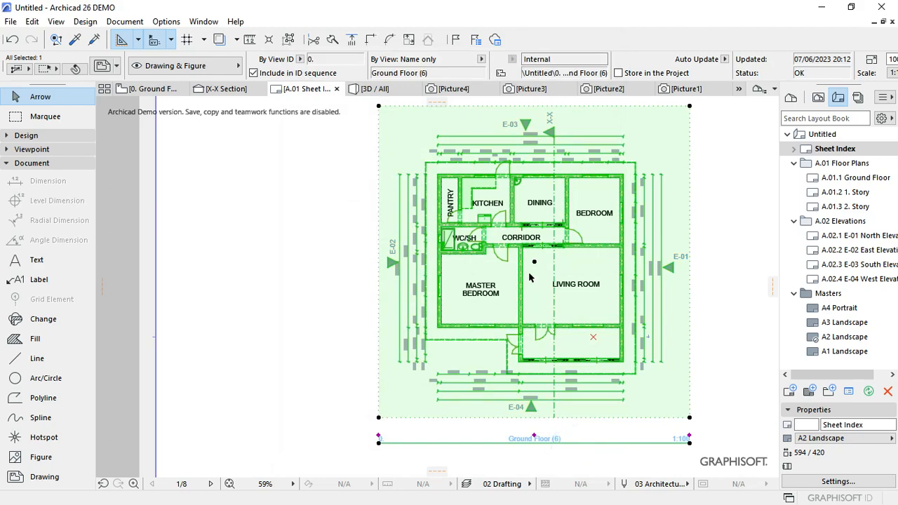